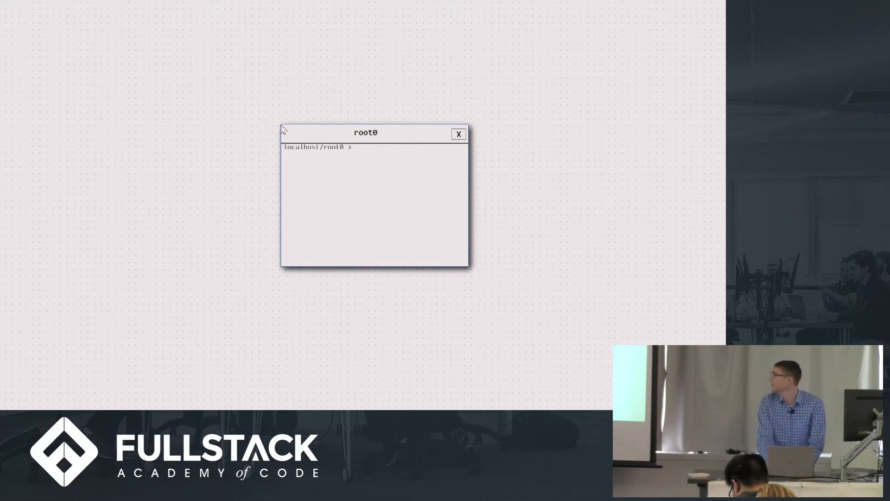
Evaluate 2 + 2 and Math.pow(2, 64) in the root0 terminal.
type("?")
type("Math")
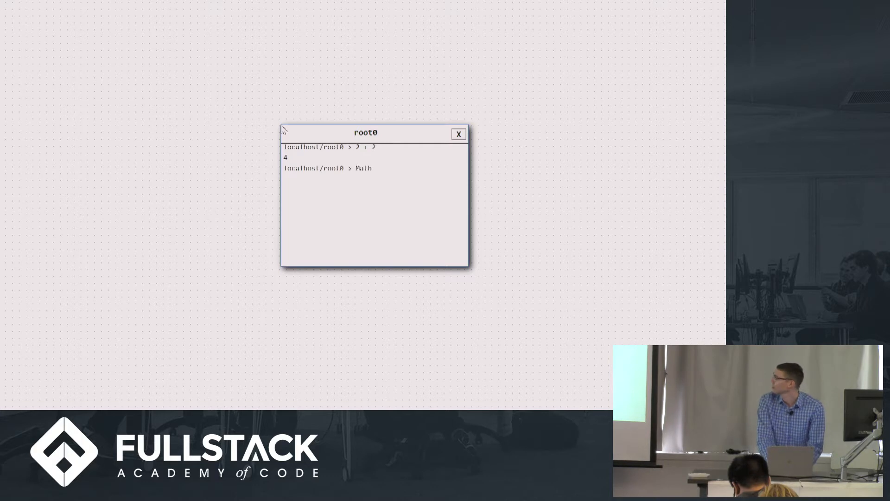
type(".pow")
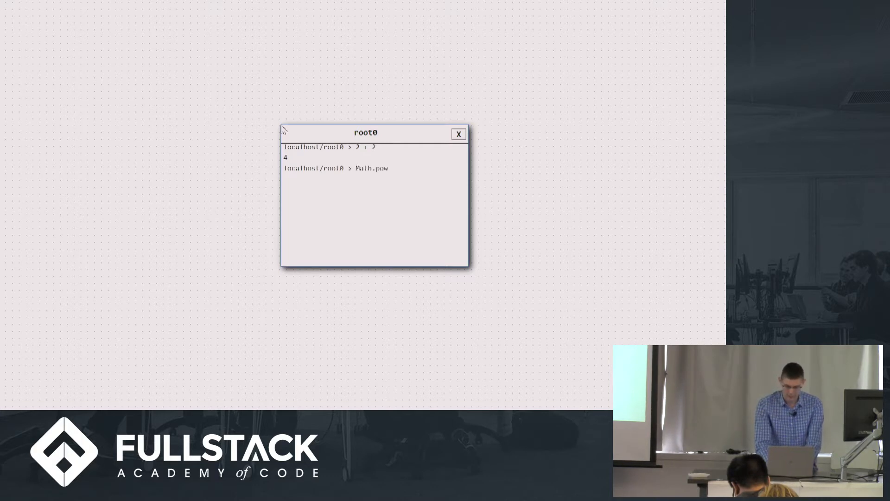
type("(2,")
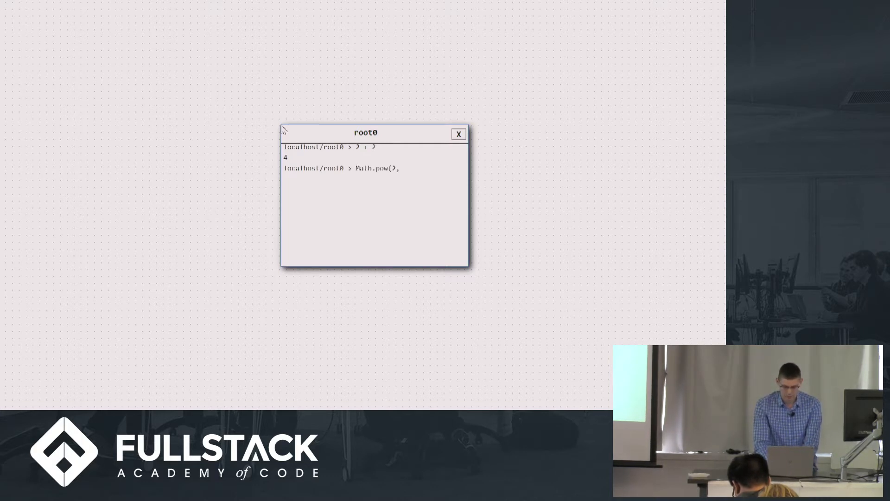
key("Return")
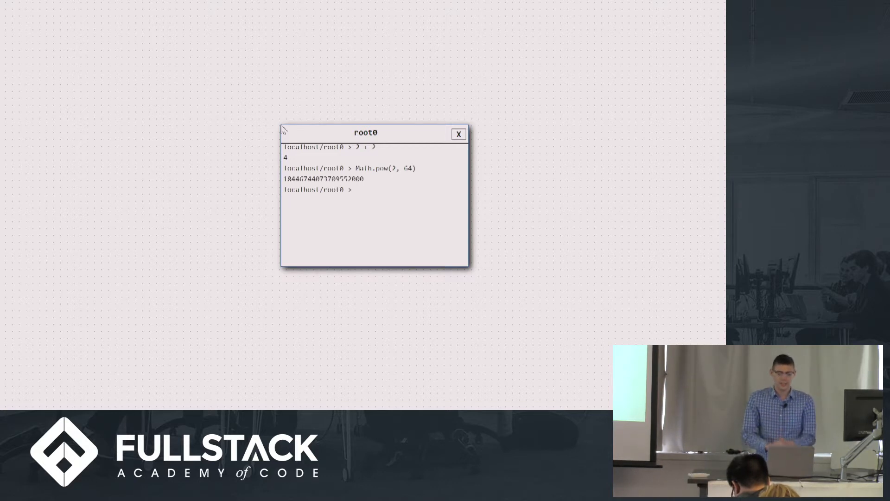
Widen the root0 window to 800px via this.style.width.
type("this.")
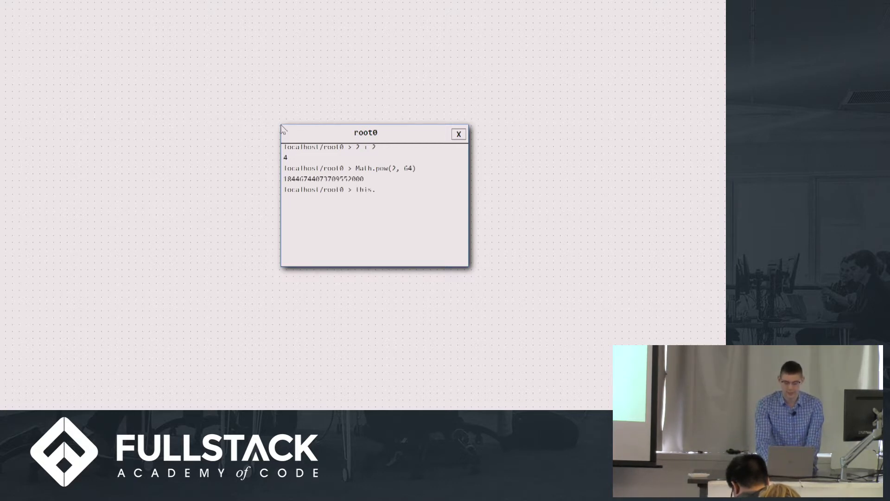
mouse_move(389, 212)
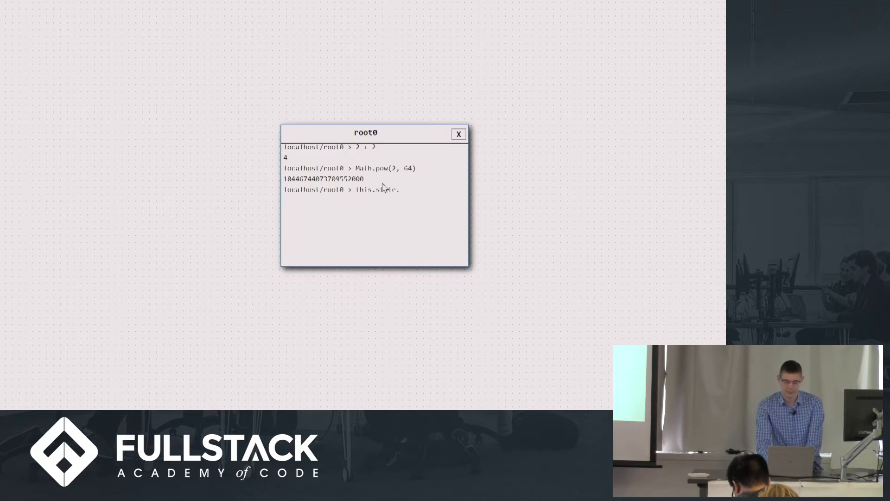
type(".width = '800px")
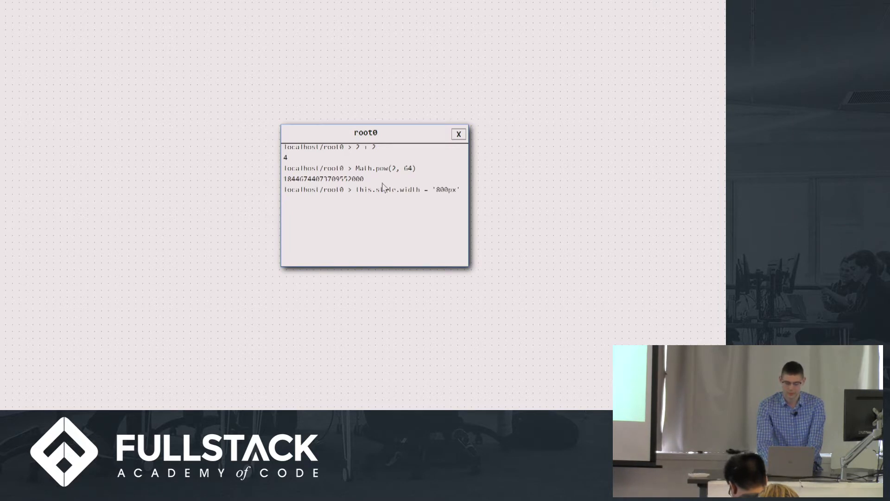
key("Return")
type("file")
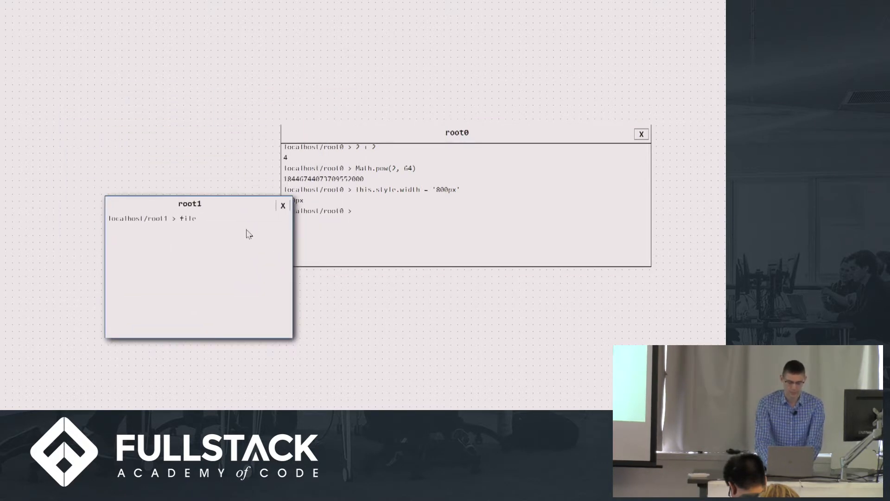
Run the files command in root1 to list the directory's files.
key("Return")
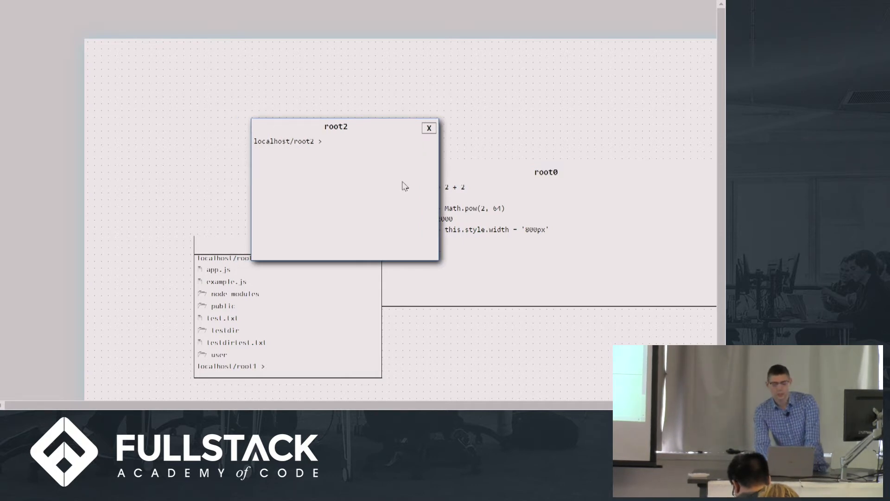
Run 'create Codemirror' in root2 to add the Codemirror0 editor window.
type("create")
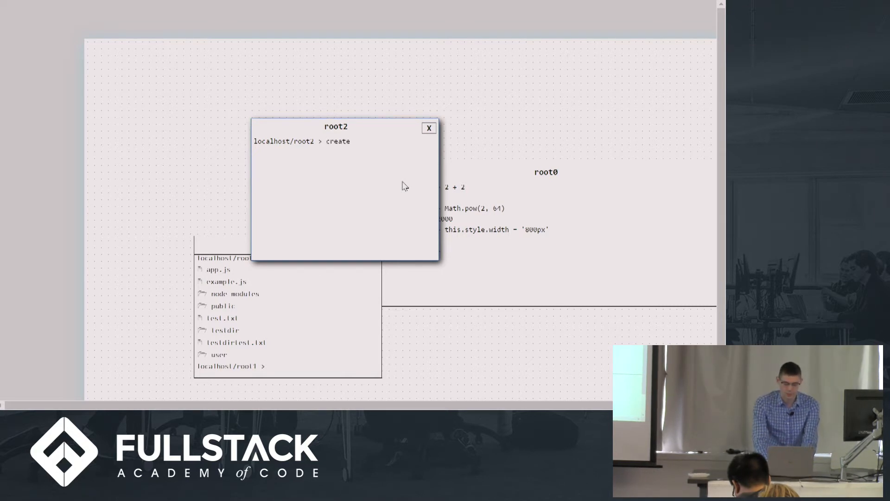
type("Codemirror")
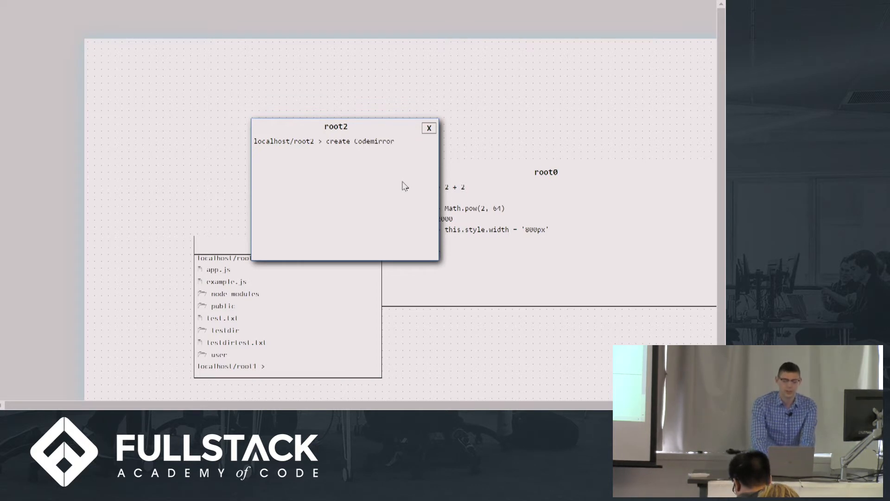
key("Return")
type("sdflksdfklj")
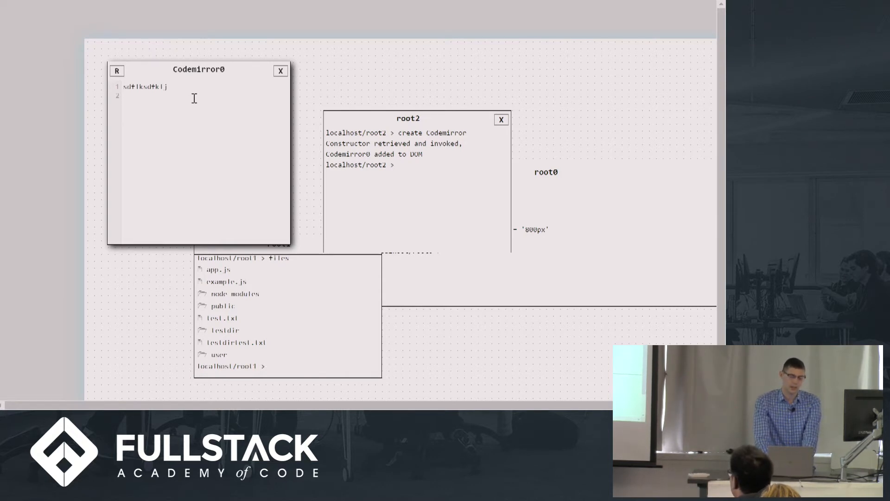
Try some test text and an alert('hello') snippet in the Codemirror0 editor.
type("lkjsdflk")
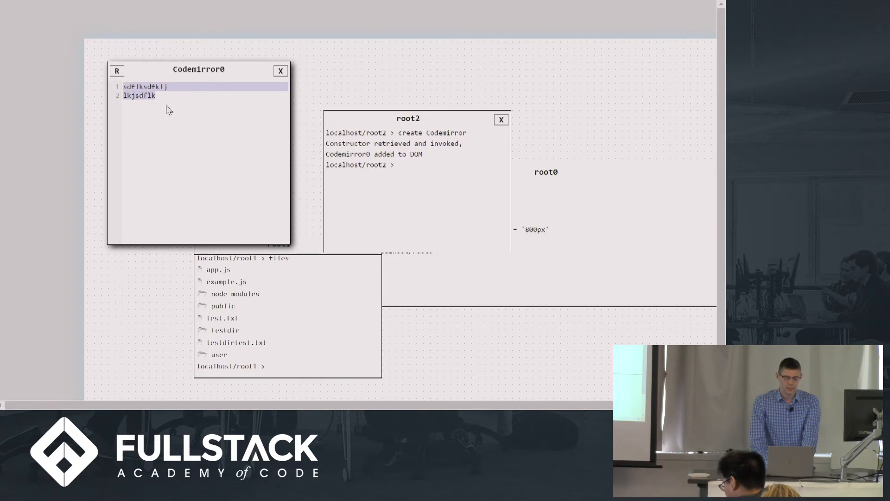
mouse_move(245, 90)
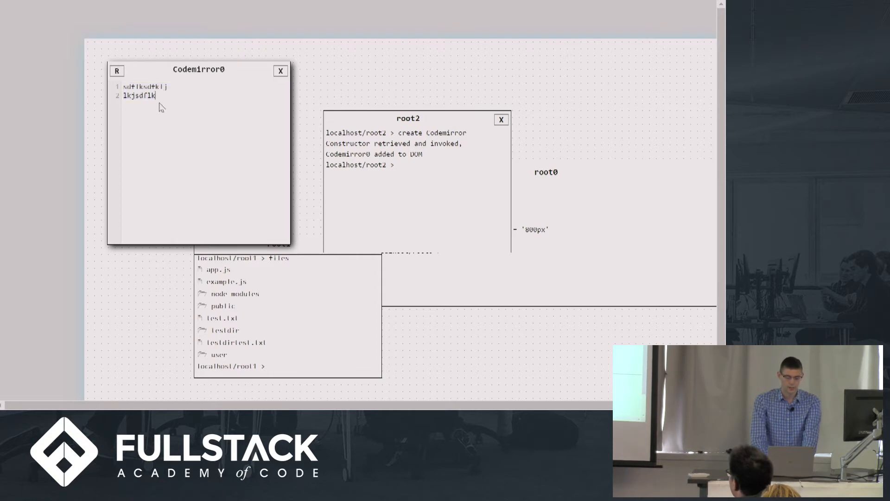
type("a")
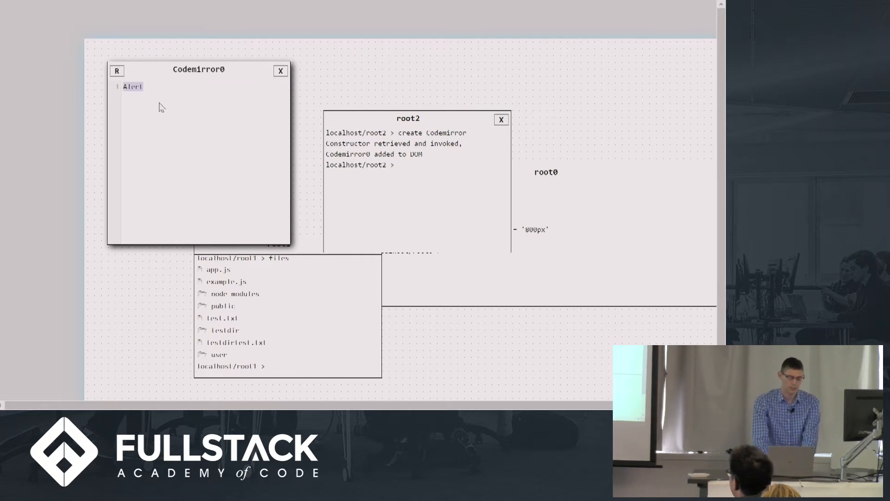
type("alert('hello!")
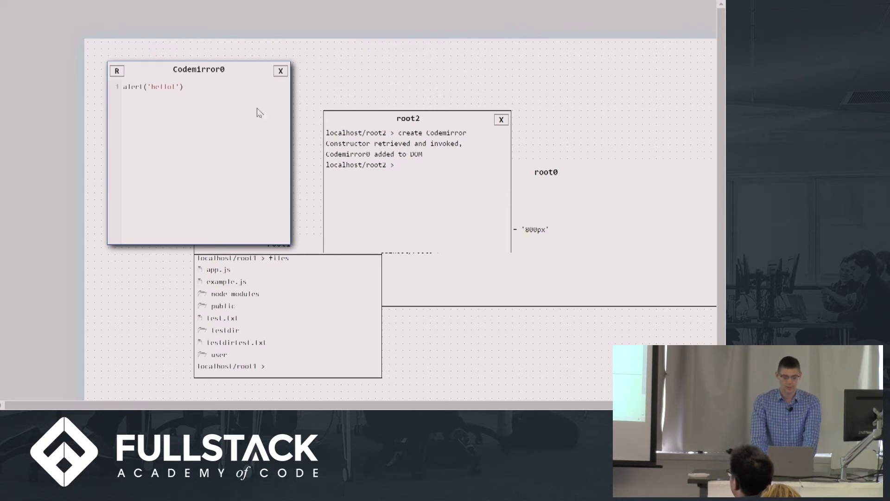
Write function doubleMe(x){ return x * 2; } in Codemirror0.
type("let")
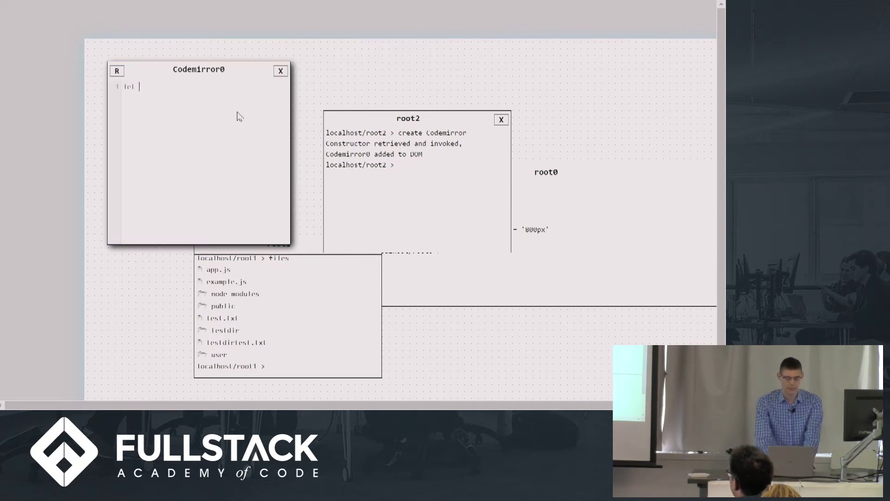
type("function doubleMe(")
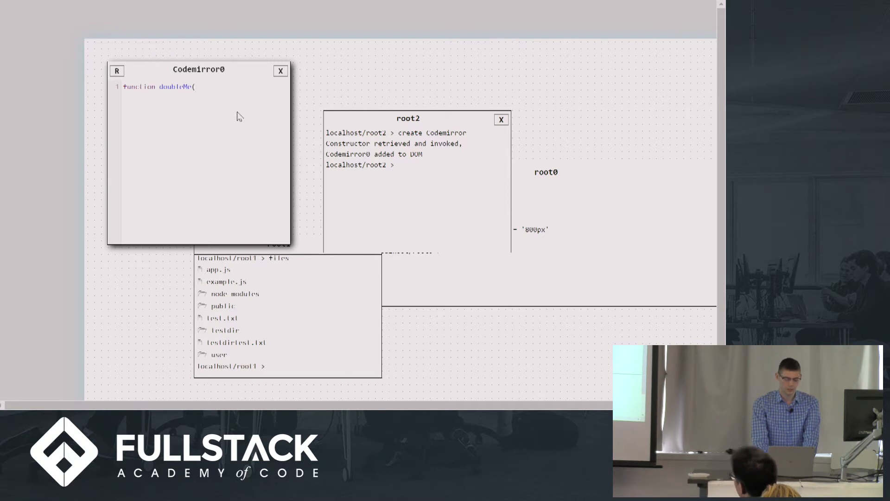
type("x){")
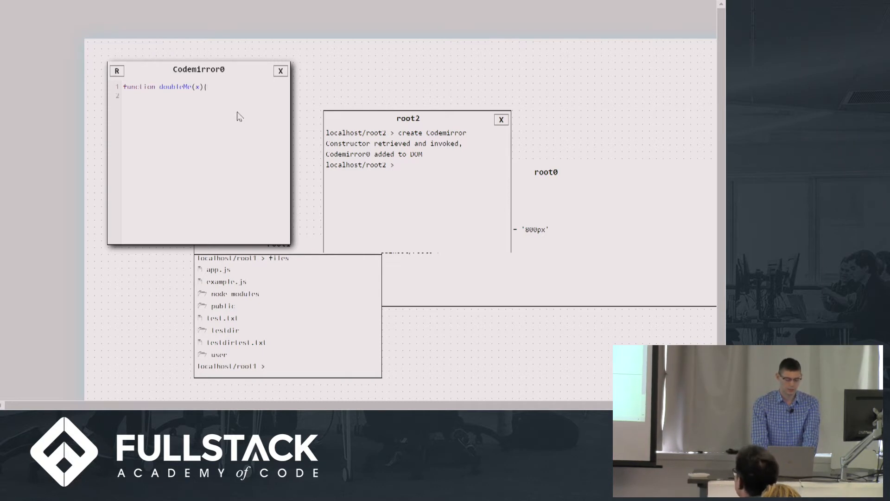
type("return x * 2;")
type("}")
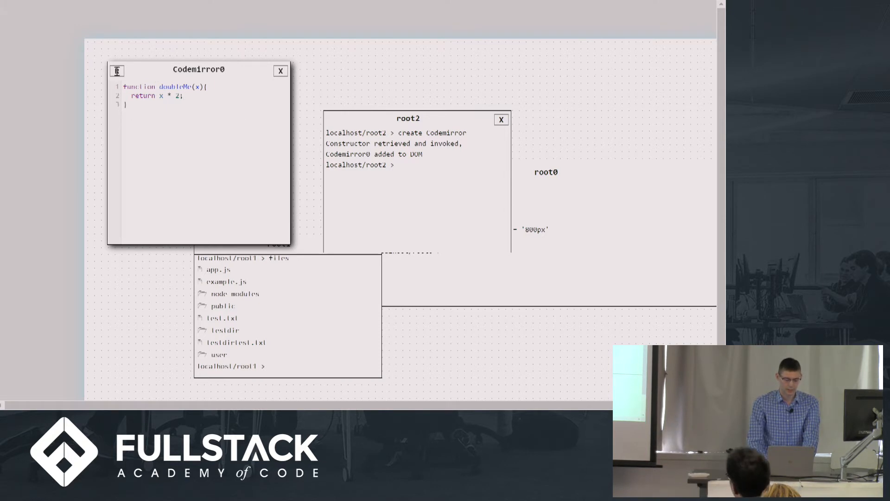
Run doubleMe(5) in root2 and get 10 back.
type("d")
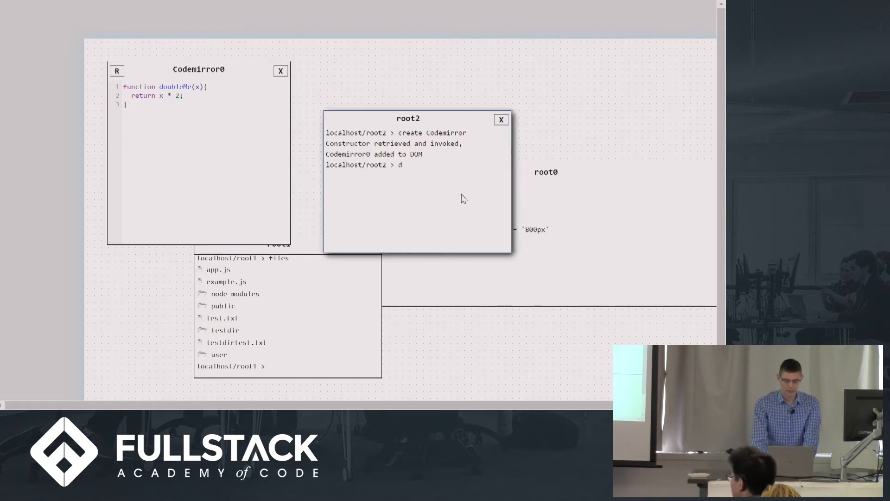
type("oubleM")
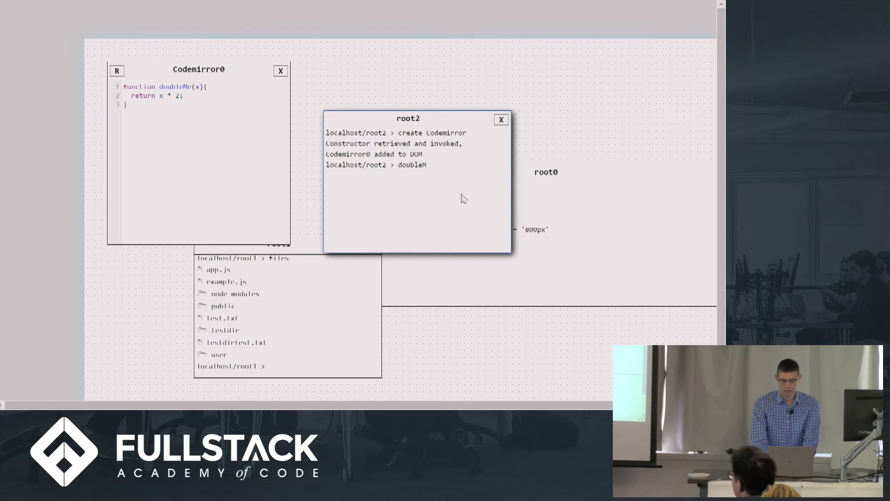
key("Return")
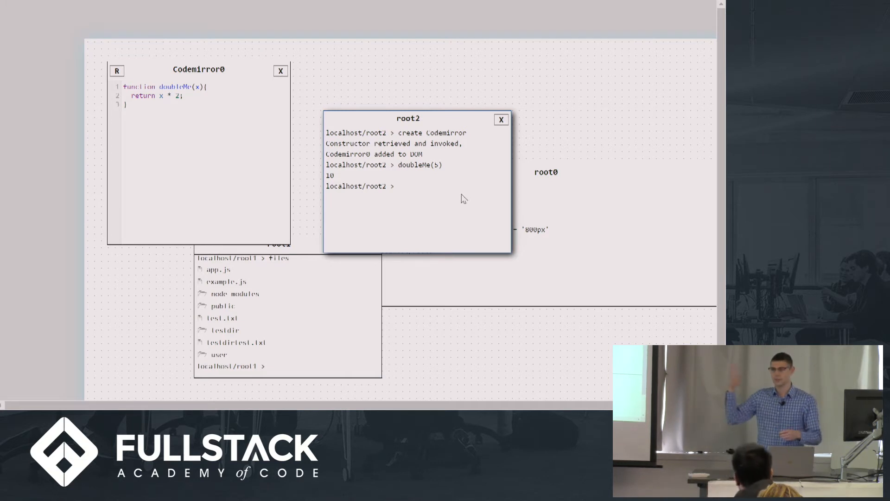
mouse_move(431, 193)
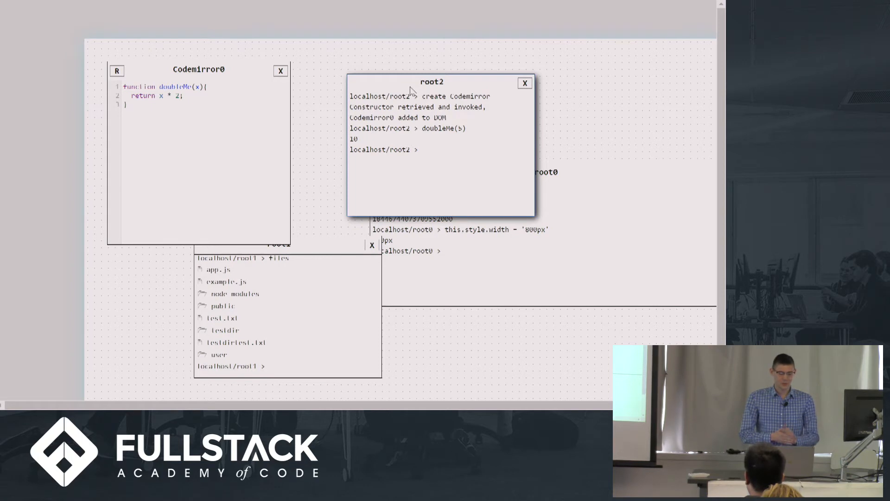
mouse_move(462, 188)
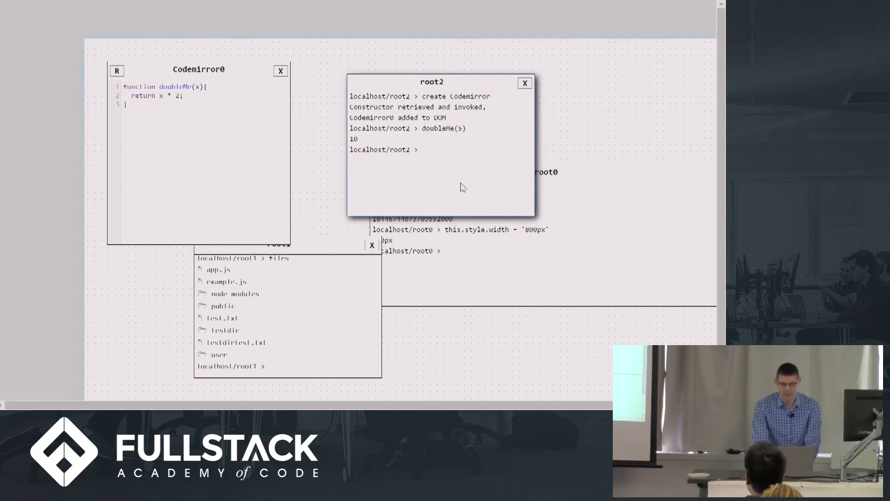
Run 'create Tag h1' in root2 to add the tag0 element to the desktop.
type("create")
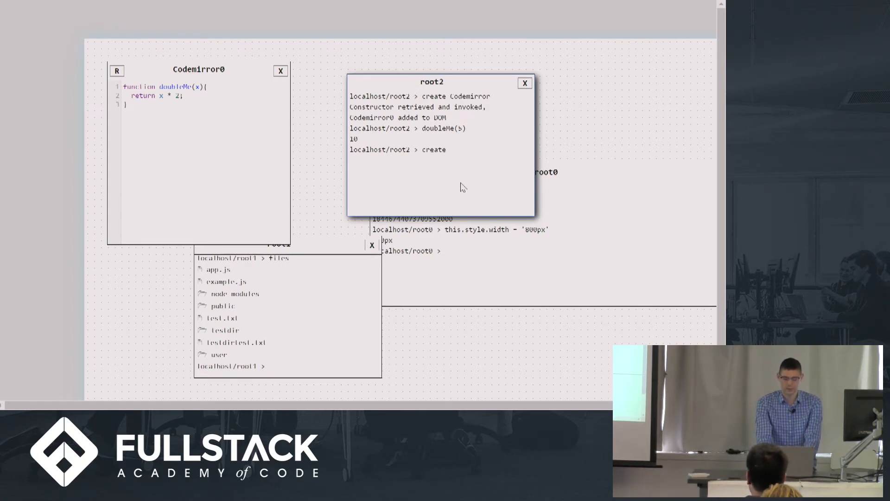
type("Tag")
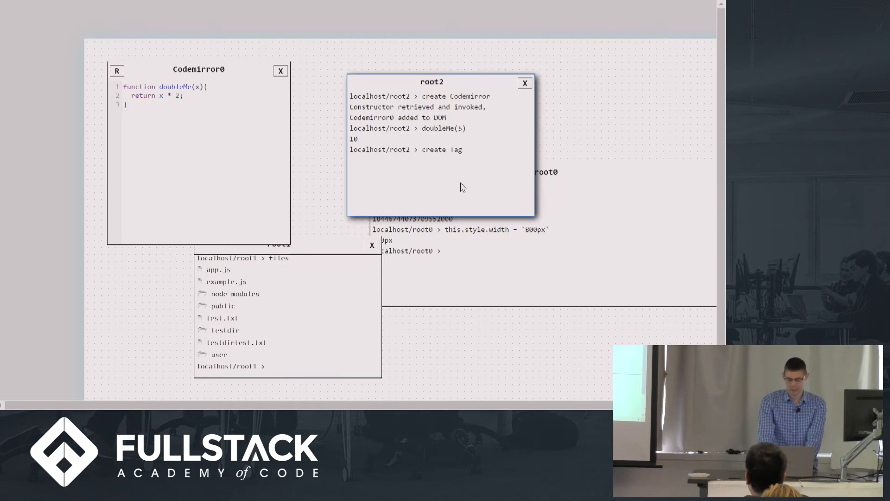
type("div")
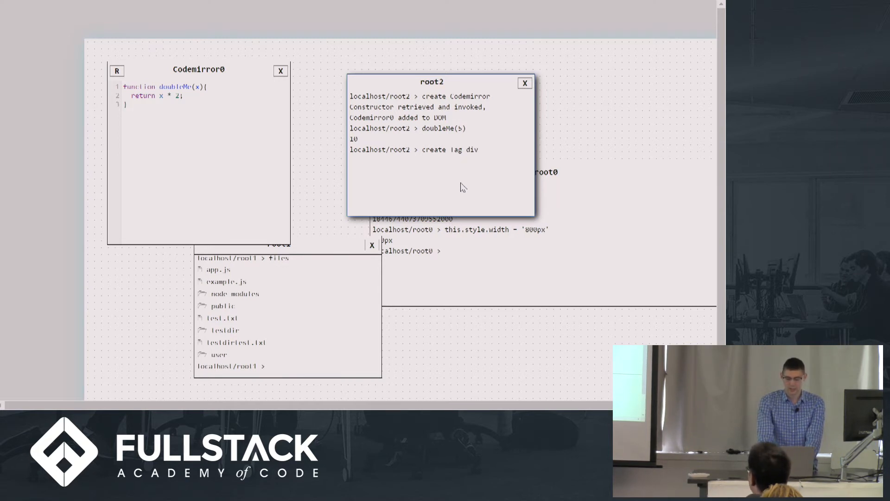
type("h1")
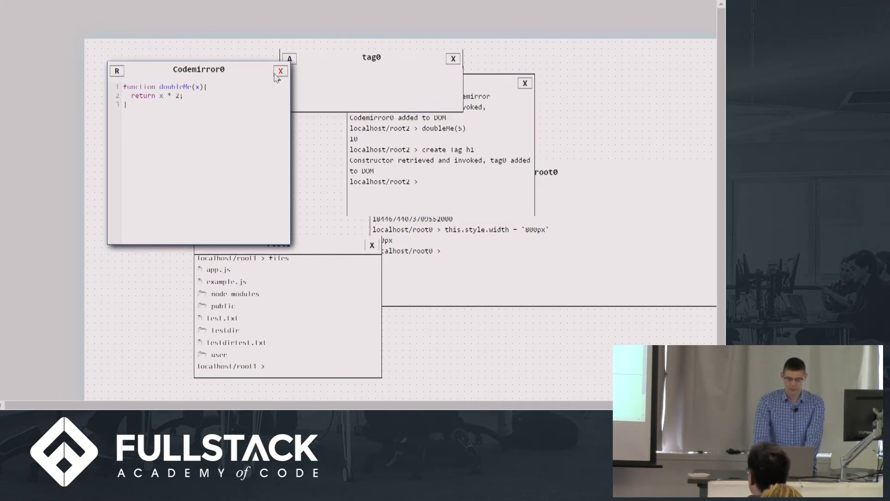
Give tag0 an <h1>Hello!</h1> heading in its linked Codemirror editor.
left_click(280, 72)
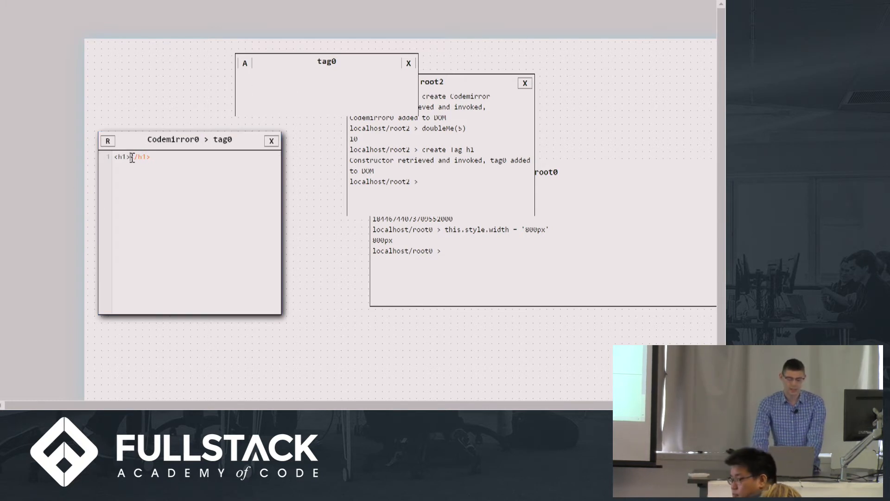
mouse_move(137, 169)
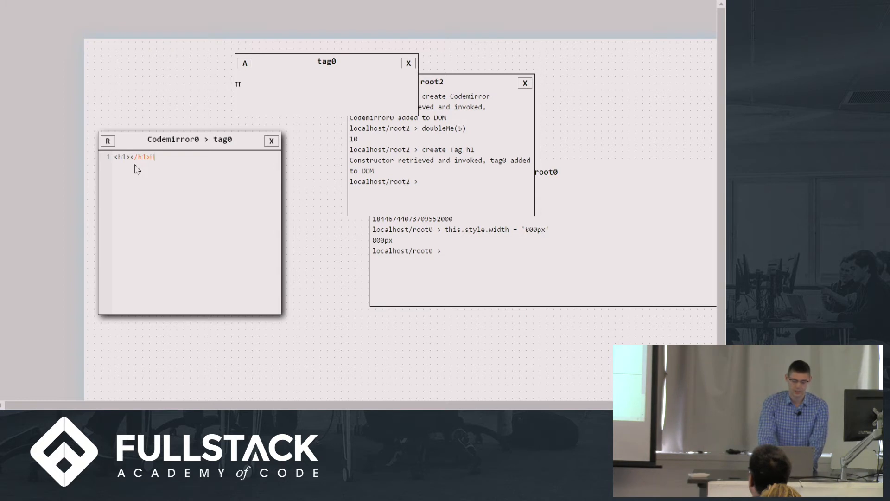
type("Hello!@")
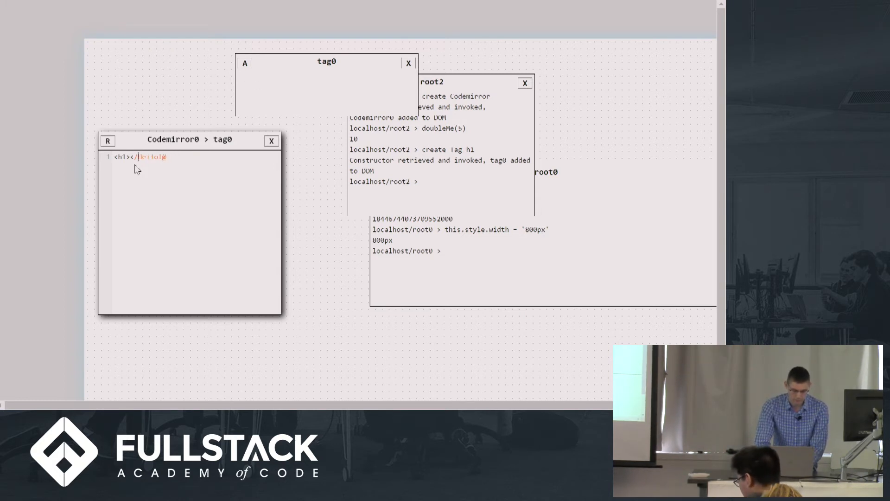
type("Hello!")
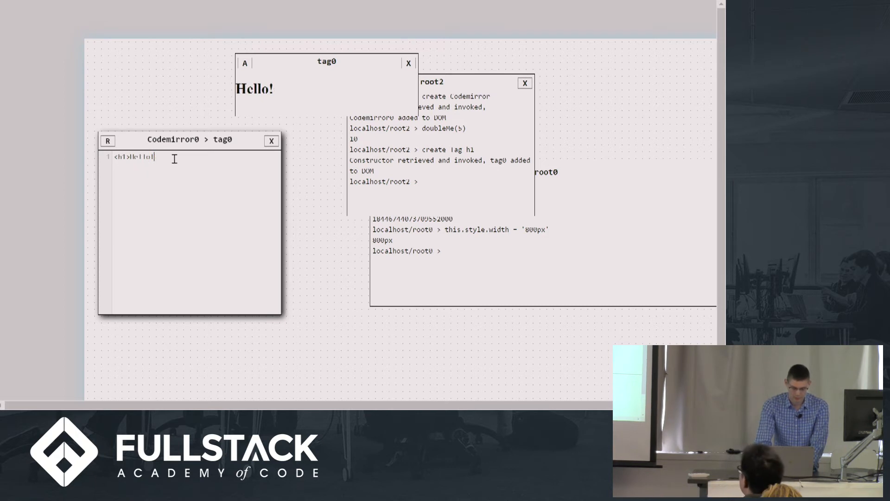
type("</h1>")
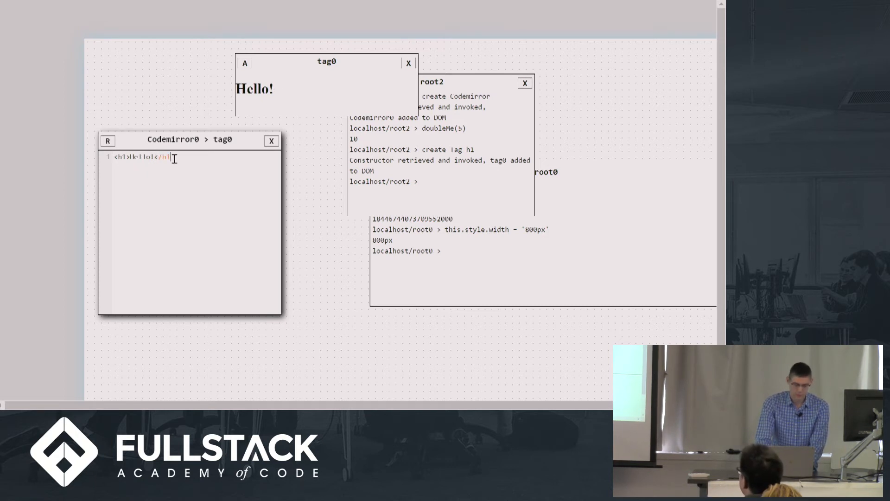
key("Return")
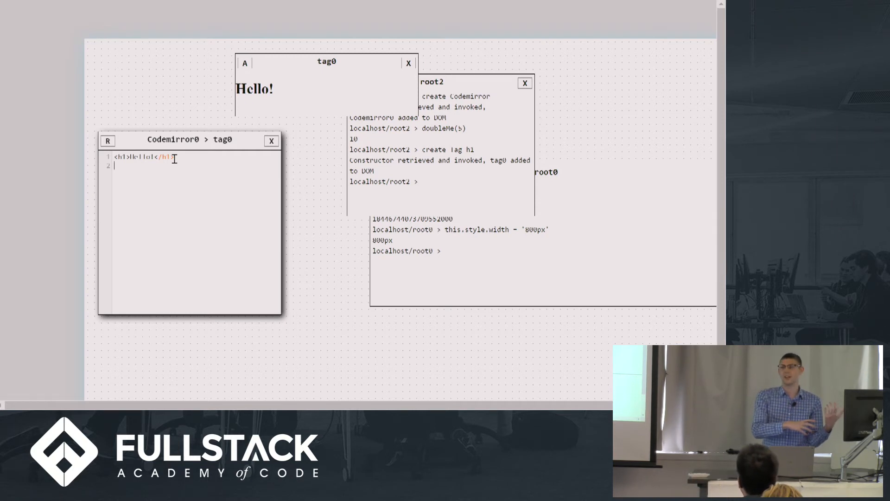
mouse_move(195, 323)
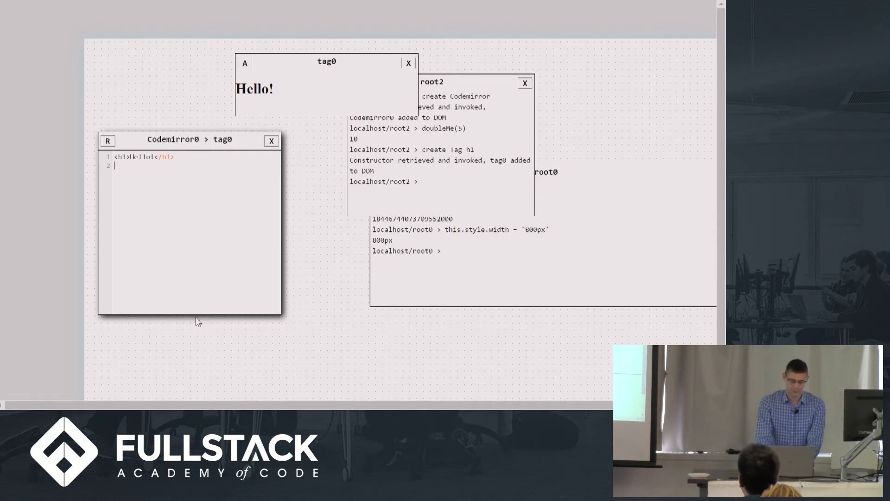
Add an <h3> sdflkjsdf </h3> subheading below the Hello! heading.
type("<h3> sdf")
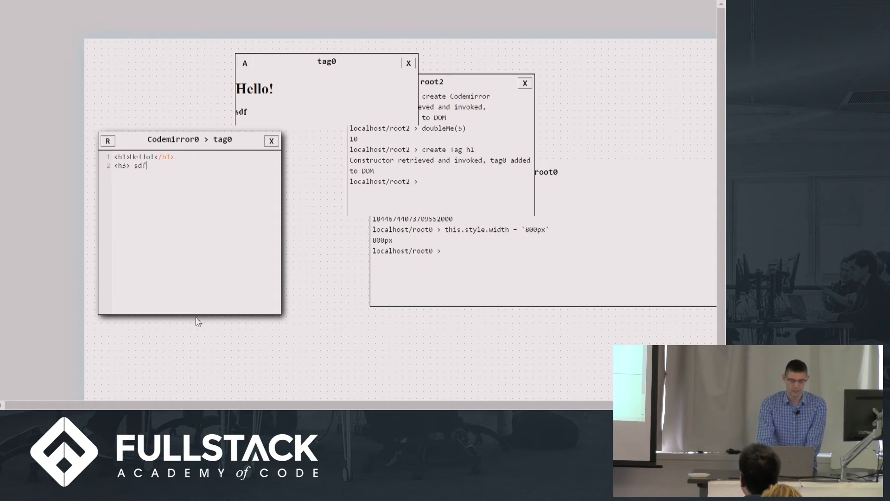
type("lkjsdf")
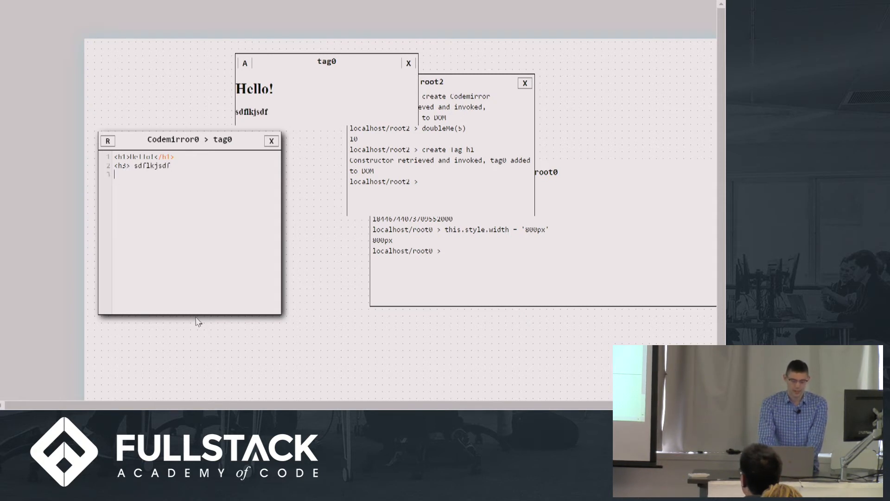
type("<")
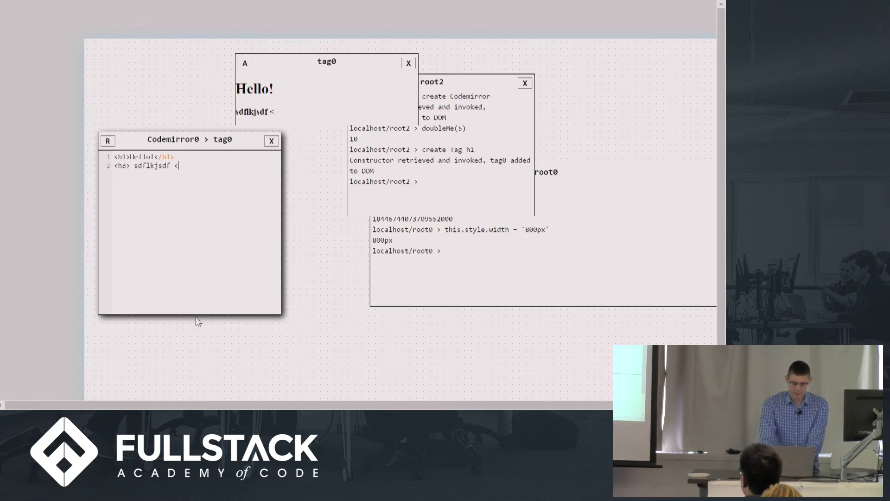
type("</h3>")
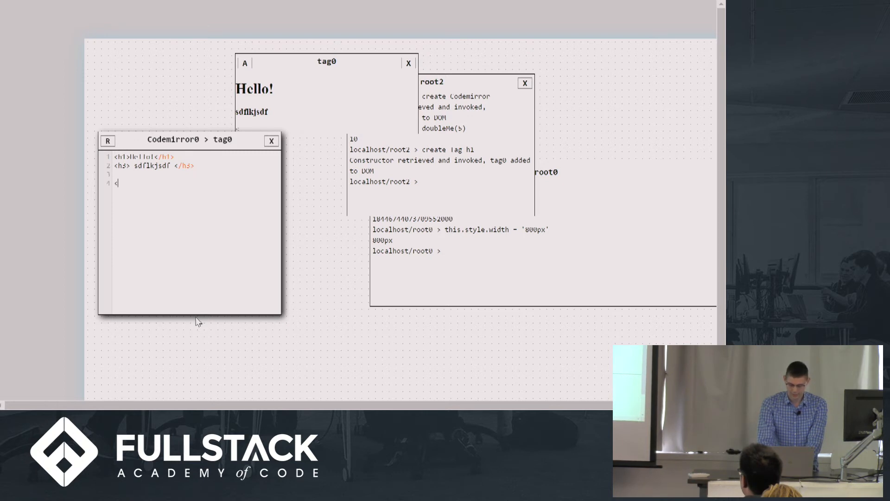
Add a <style> block with body {background: pink} to tag0's HTML, trying blue as well.
type("style>")
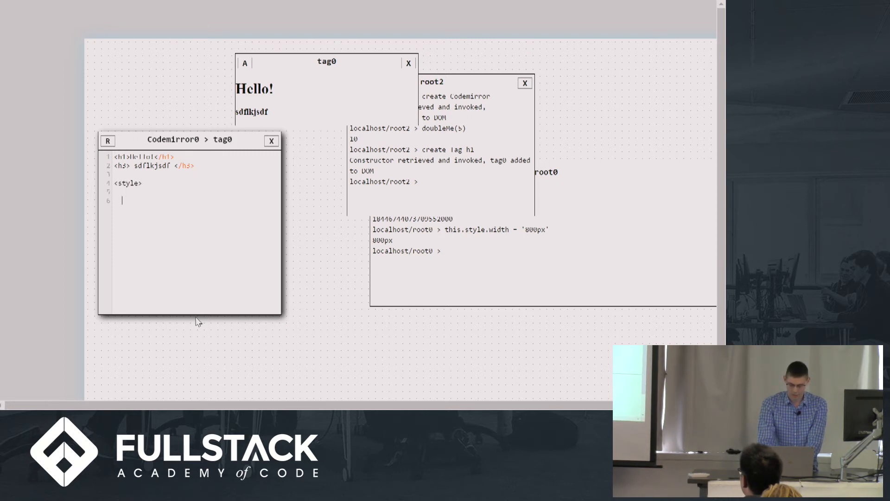
type("</style>")
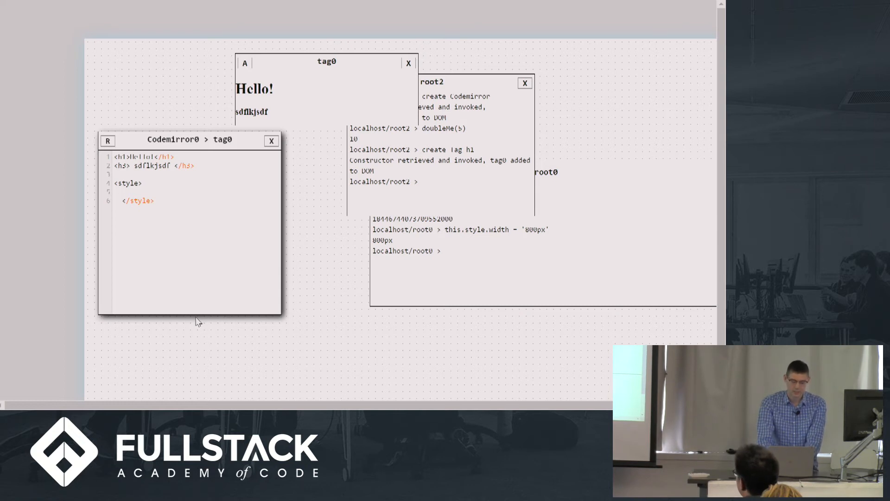
type("body {background")
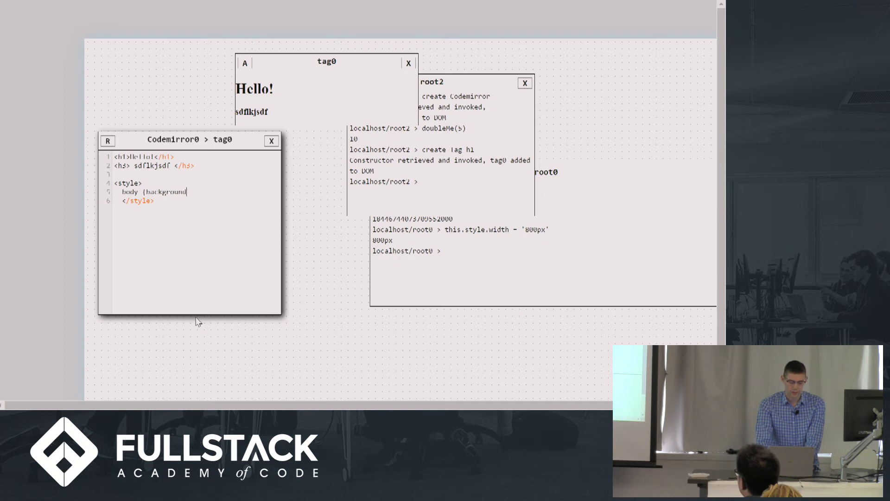
type(": pink")
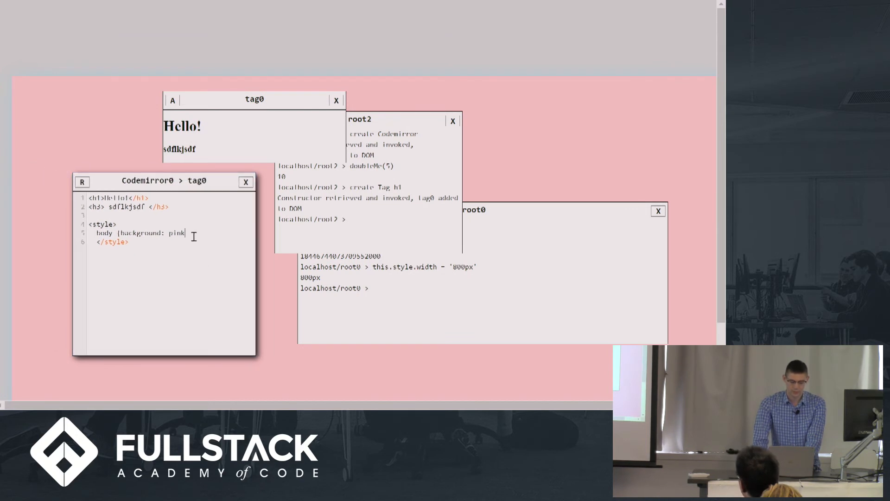
type("blue")
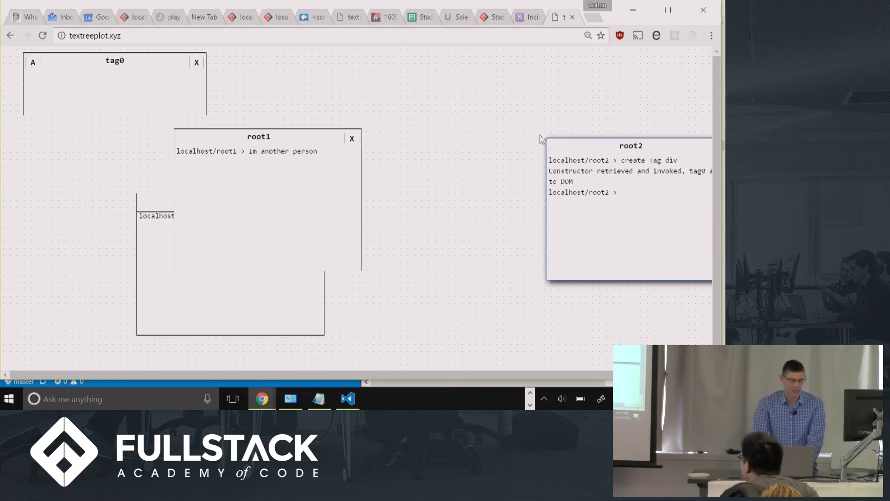
mouse_move(48, 74)
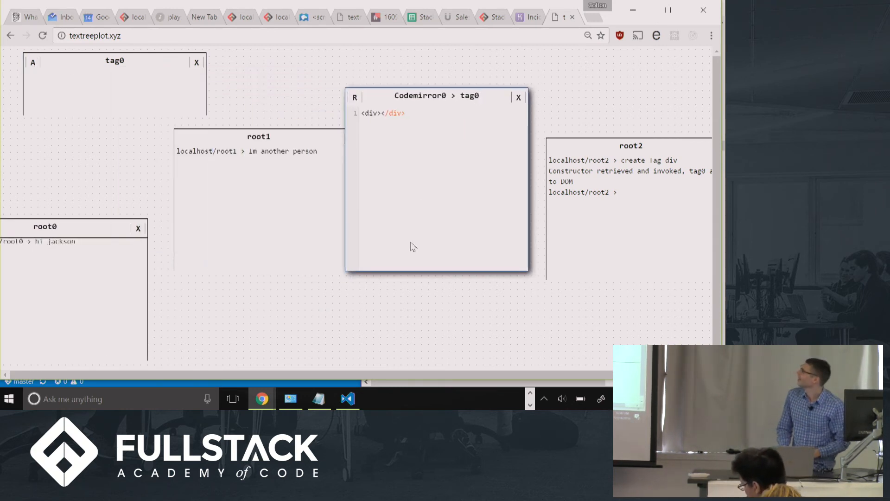
mouse_move(600, 243)
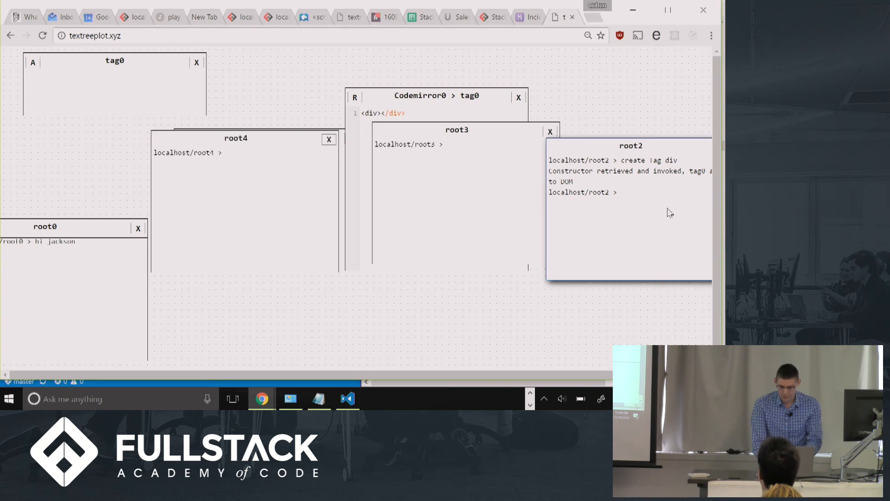
Run alert('boom') in root2 and dismiss the boom dialog in both desktop copies.
type("alert(")
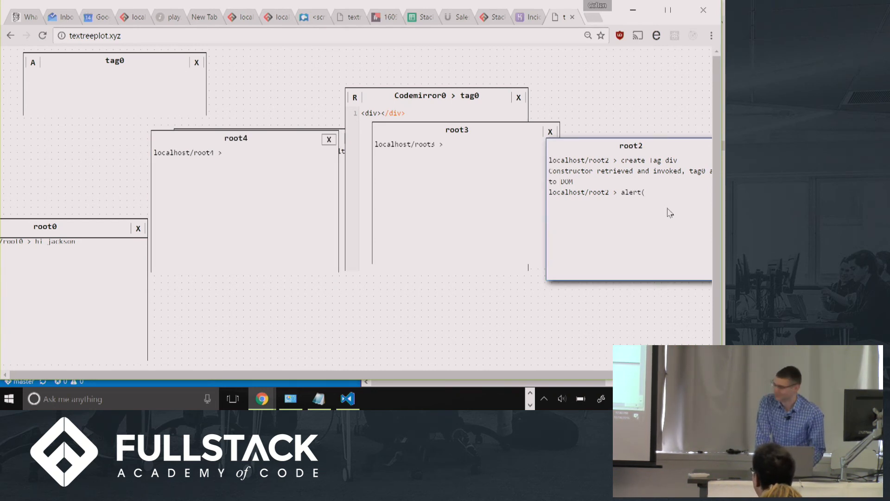
type("'boom')")
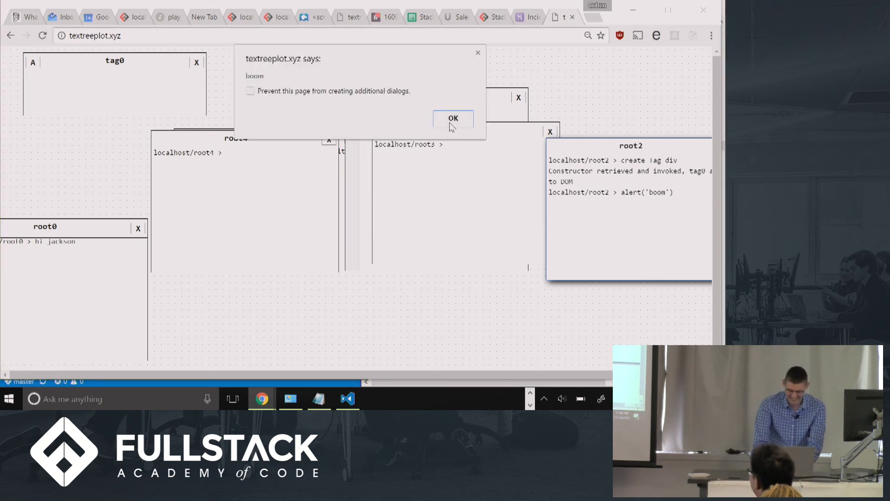
left_click(452, 118)
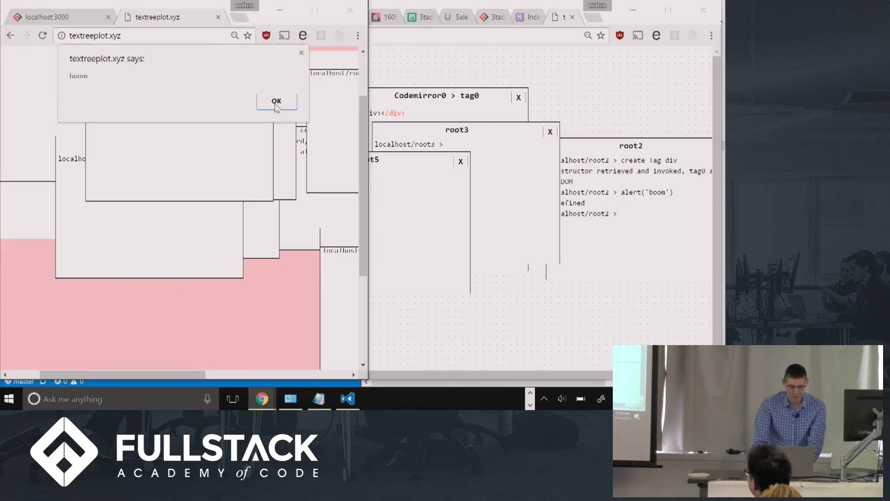
left_click(276, 101)
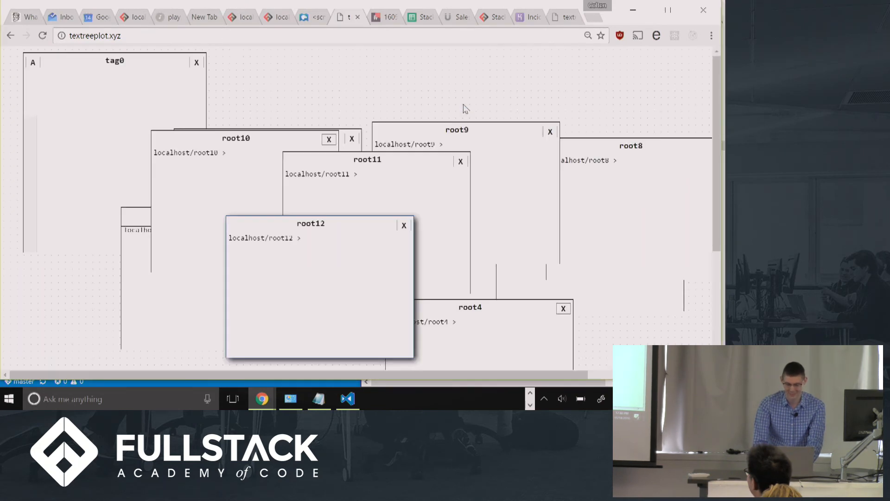
mouse_move(395, 57)
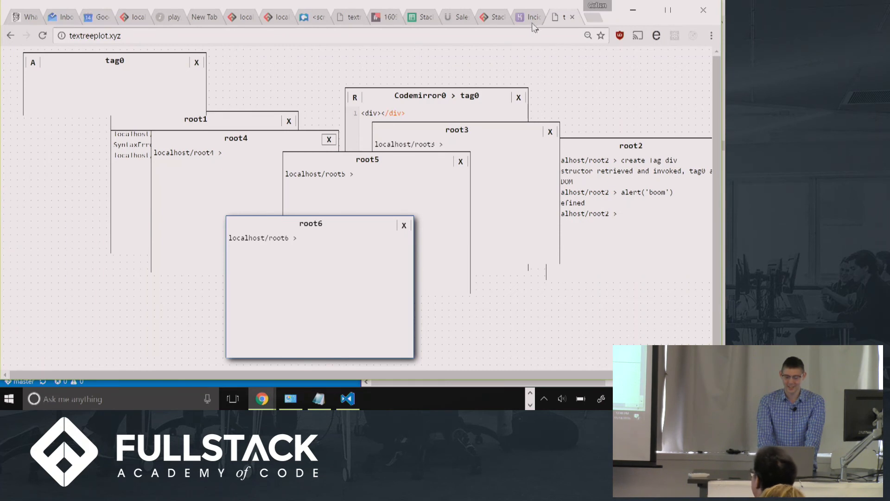
Switch between the open textreeplot desktop copies.
left_click(528, 16)
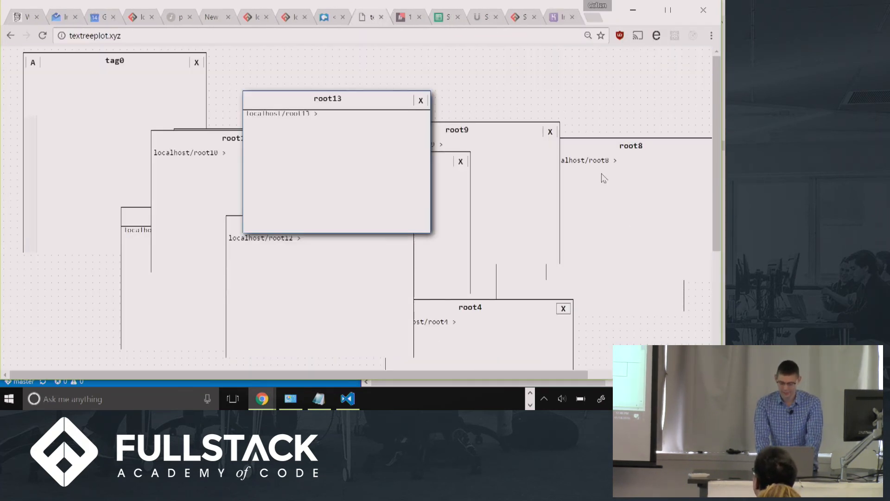
key("alt+tab")
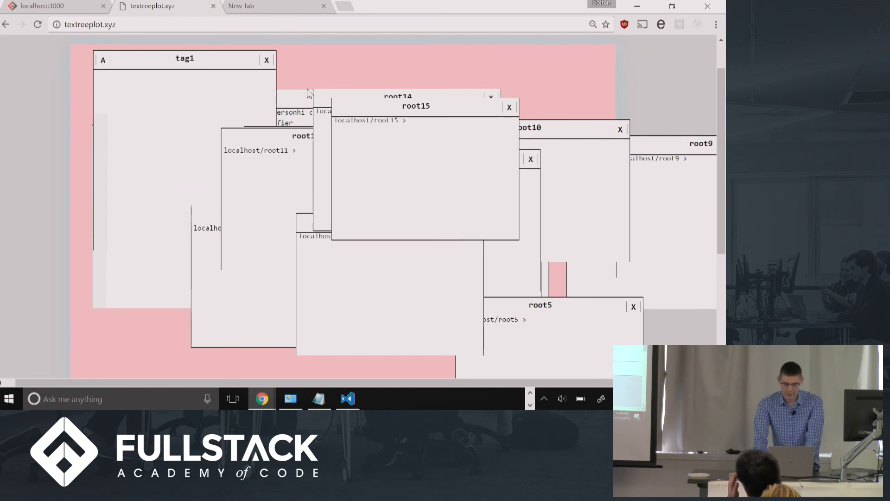
Rename terminal root15 to fifteen.
type("rename")
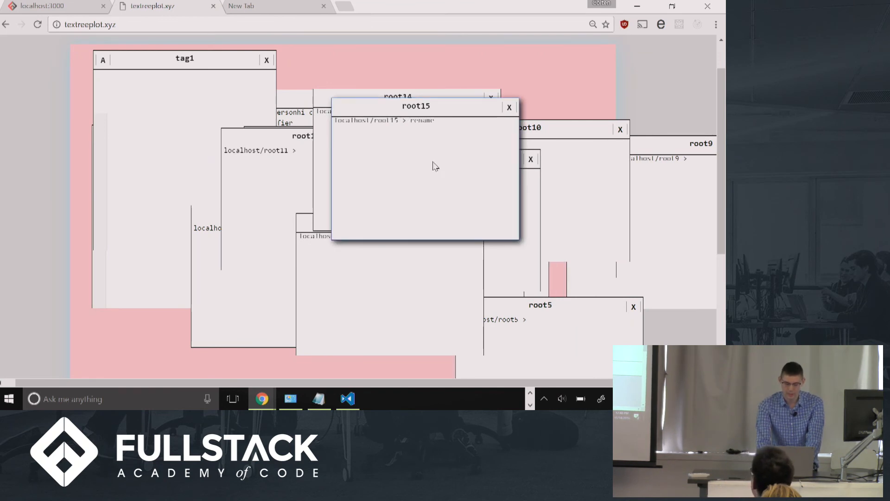
key("Return")
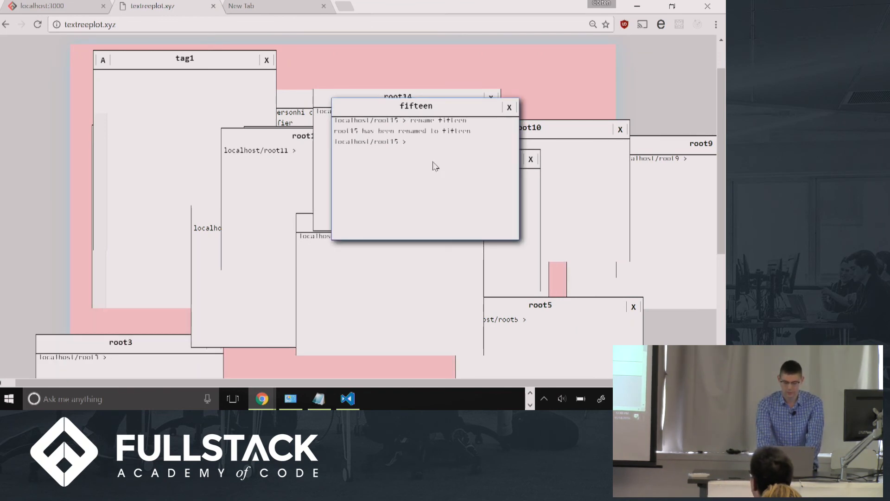
Save the whole desktop as fifteen.html from the fifteen terminal.
type("save")
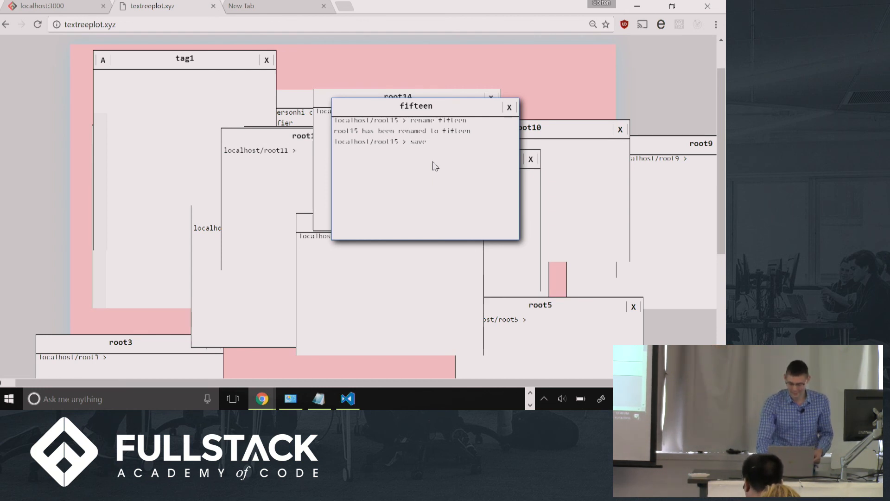
key("Return")
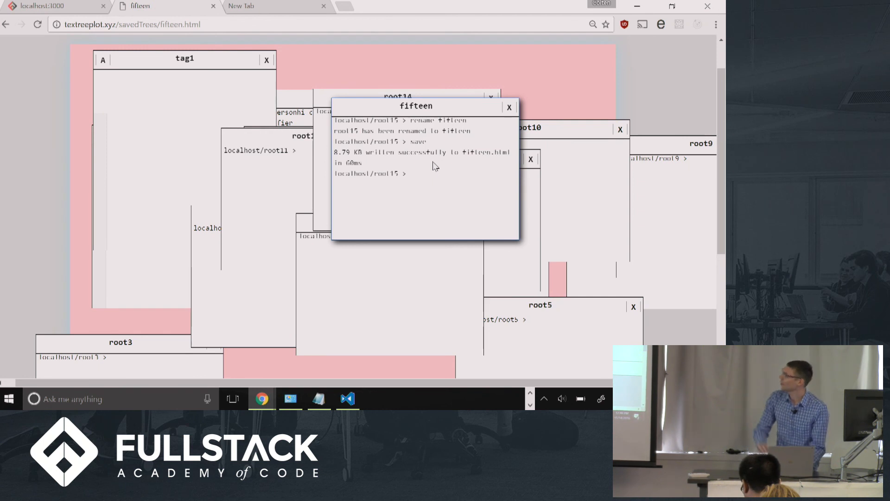
left_click(131, 24)
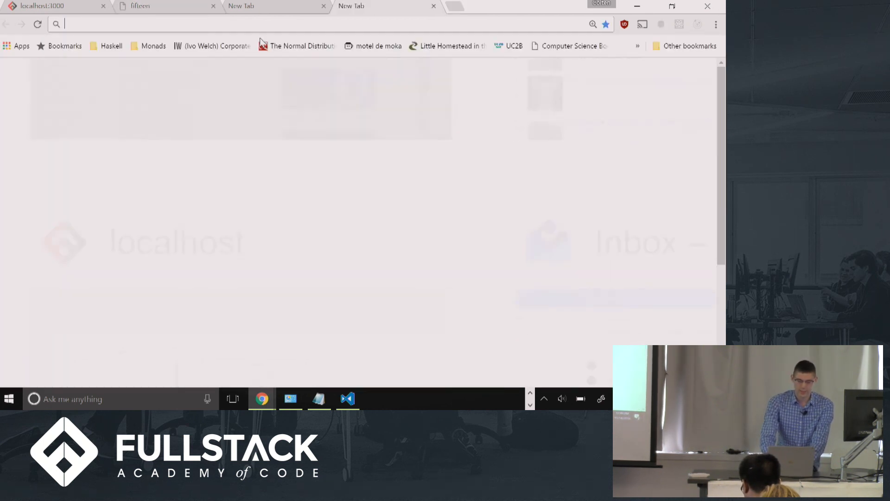
type("http://textreeplot.xyz/savedTrees/fifteen.html")
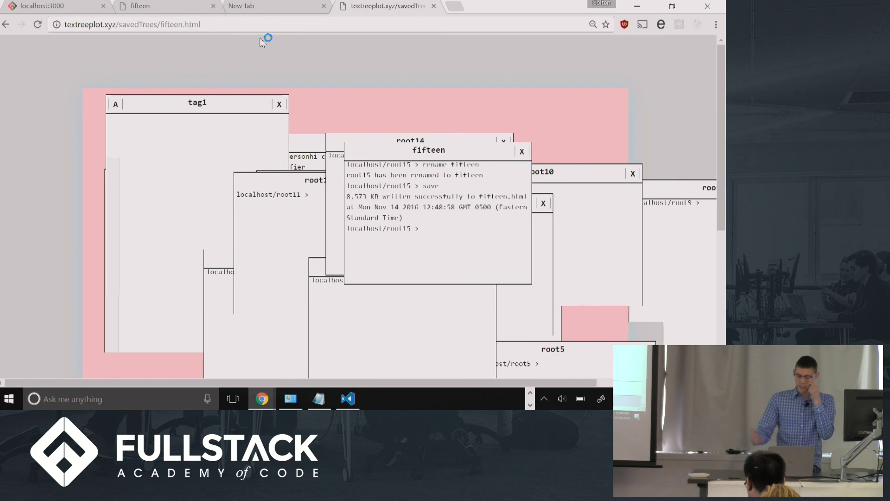
mouse_move(347, 77)
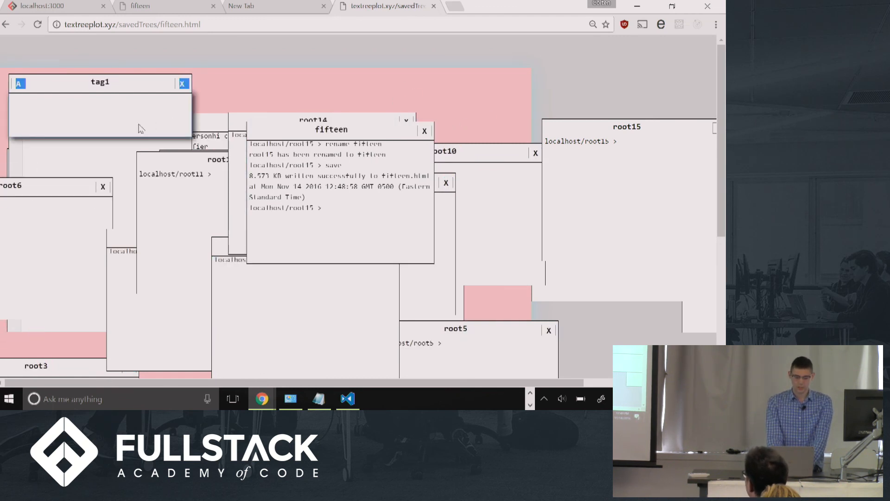
left_click(18, 83)
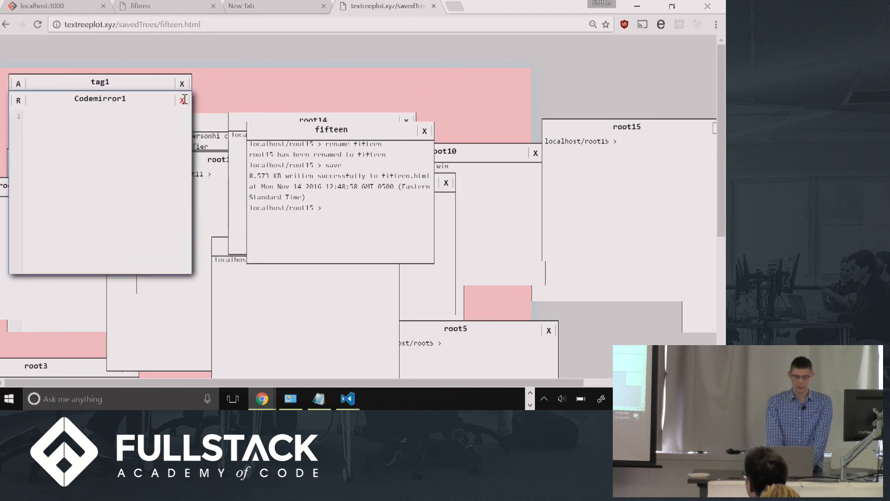
left_click(182, 98)
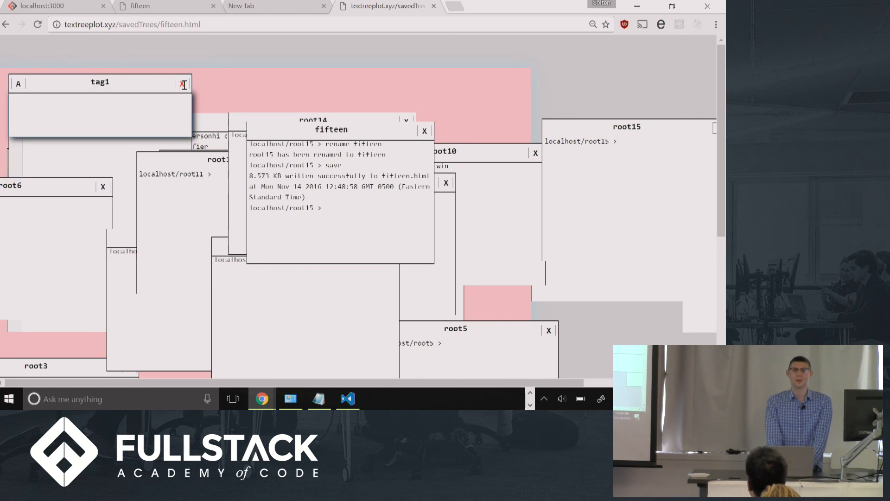